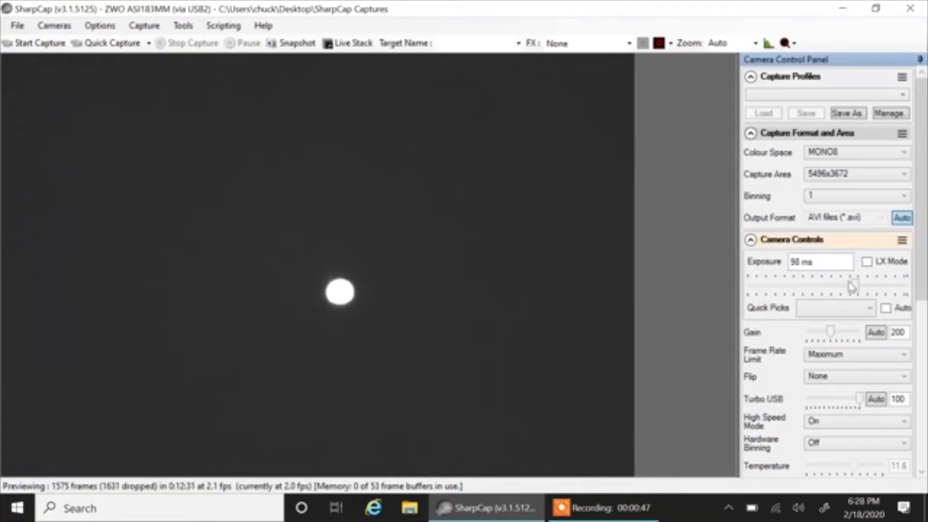
Cut the exposure from 98 ms down through 5 and 3.5 ms, settling near 9 ms
drag(853, 285, 817, 285)
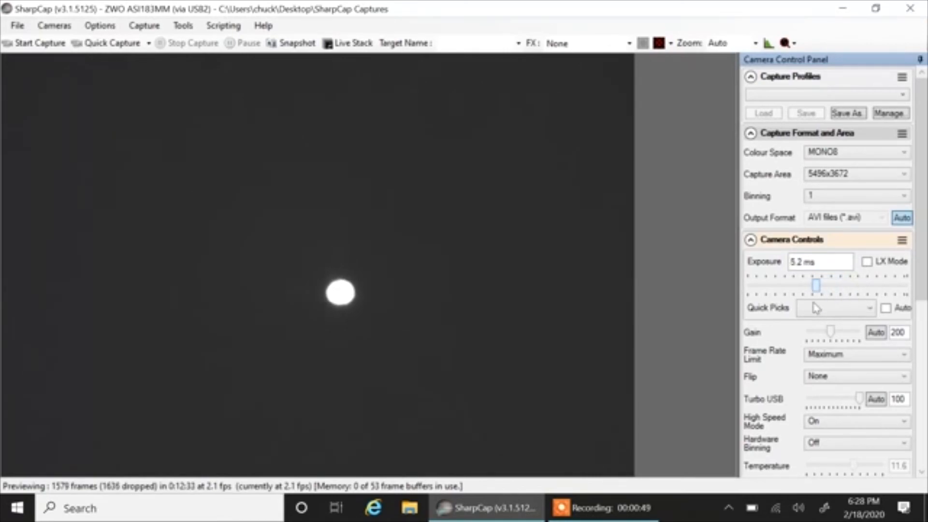
drag(816, 285, 810, 284)
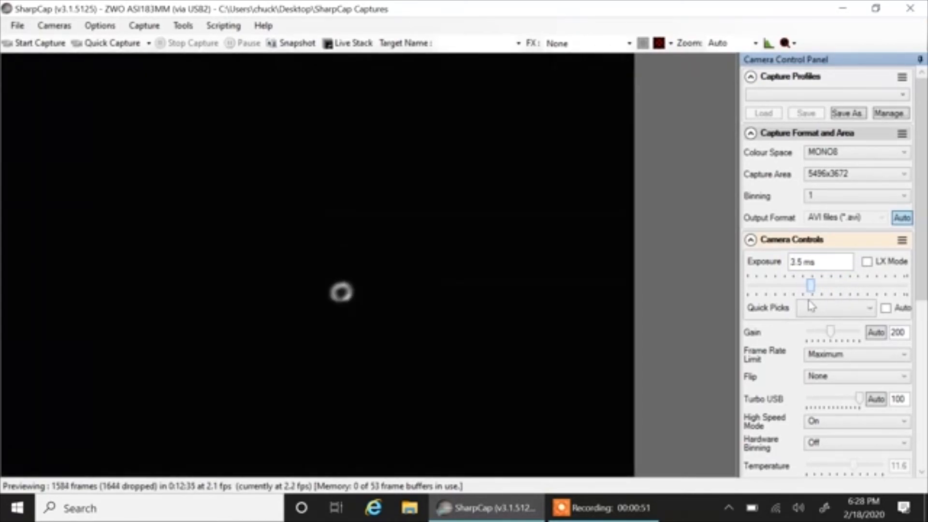
drag(810, 287, 823, 286)
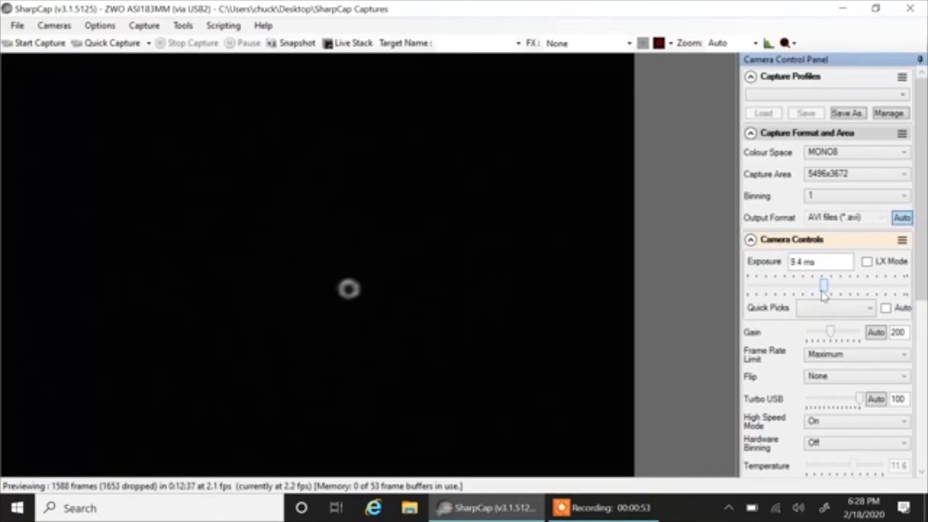
drag(824, 286, 824, 287)
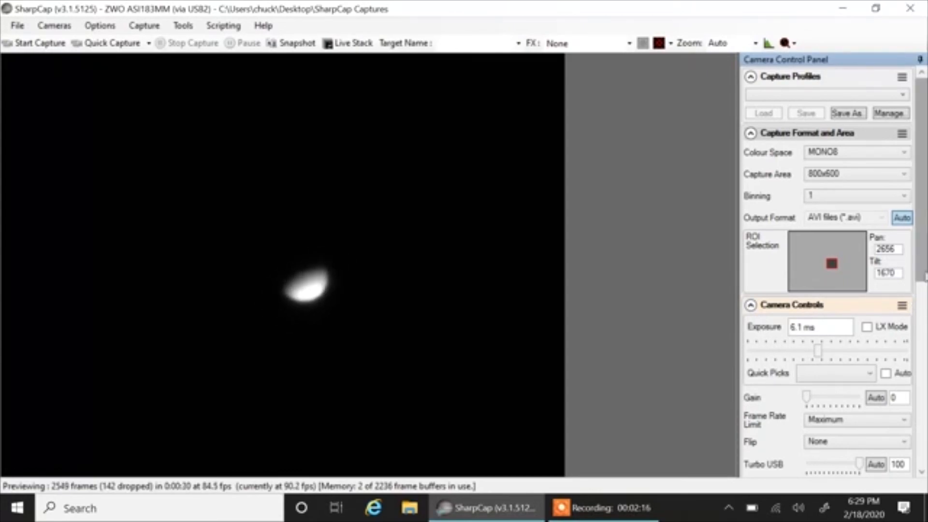
mouse_move(818, 350)
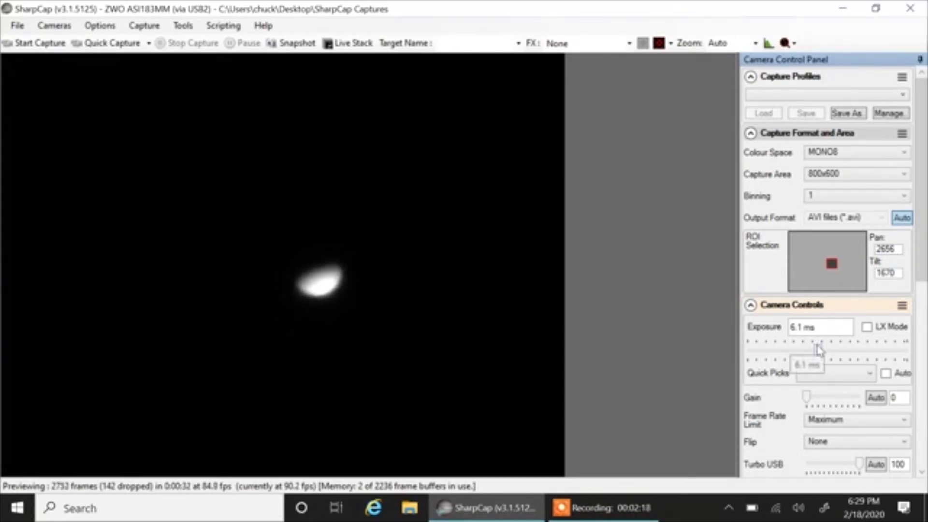